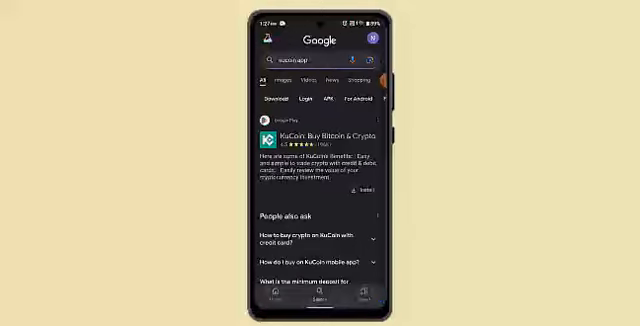
scroll("down", 3)
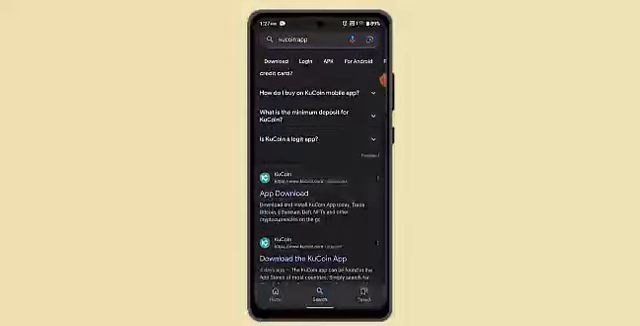